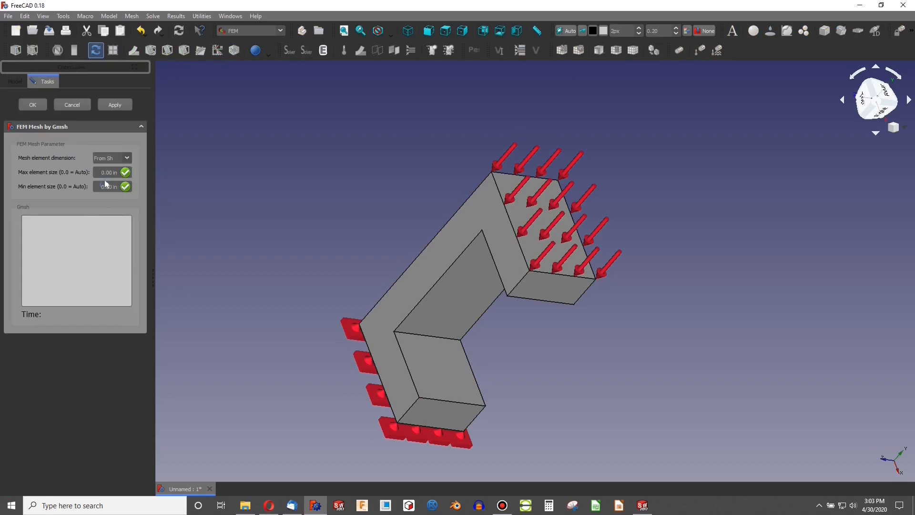
Hide the Cam Bracket parts in the Model tree, leaving pistons, rods, crankshaft and oil pan
left_click(31, 104)
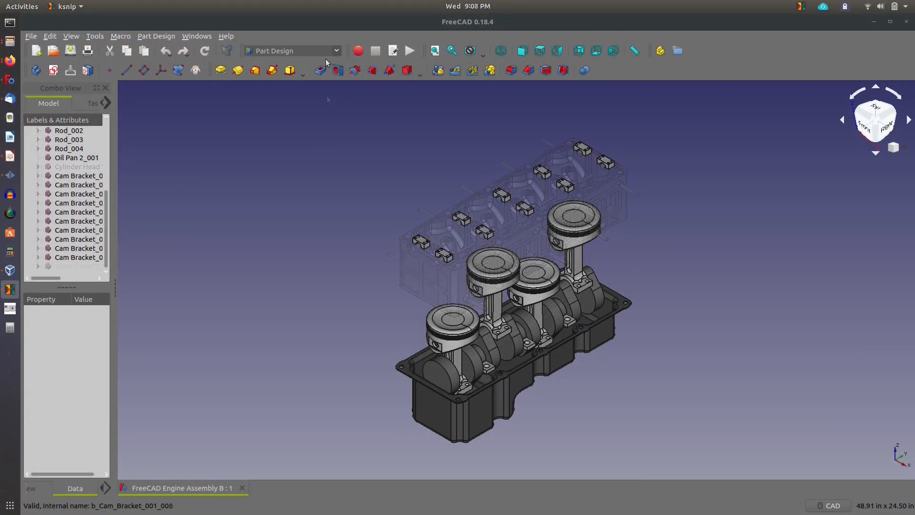
left_click(78, 194)
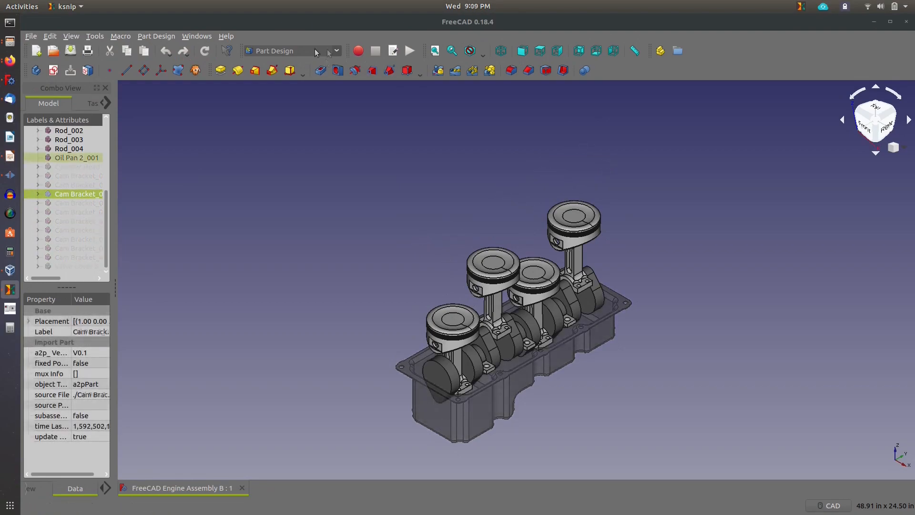